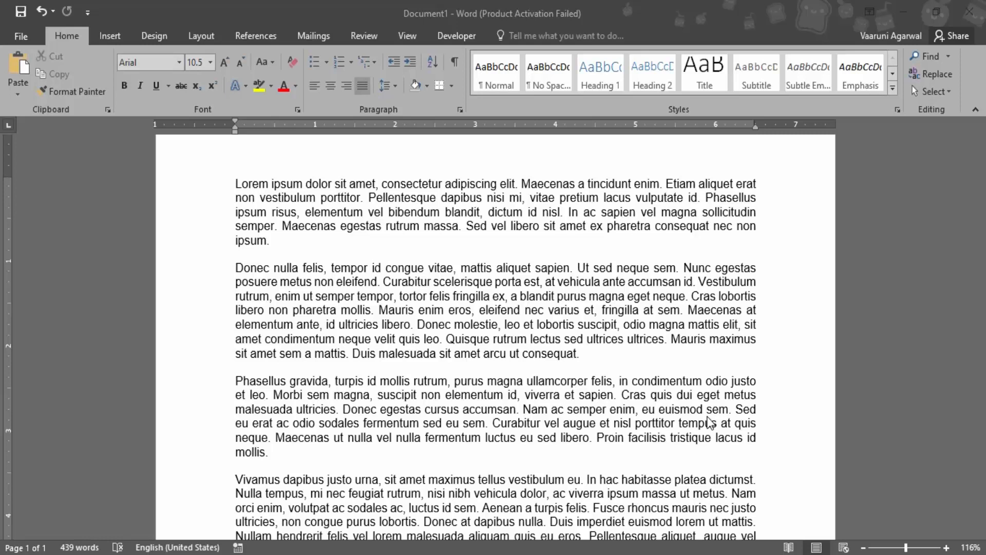
{"action": "mouse_move", "coordinate": [758, 267]}
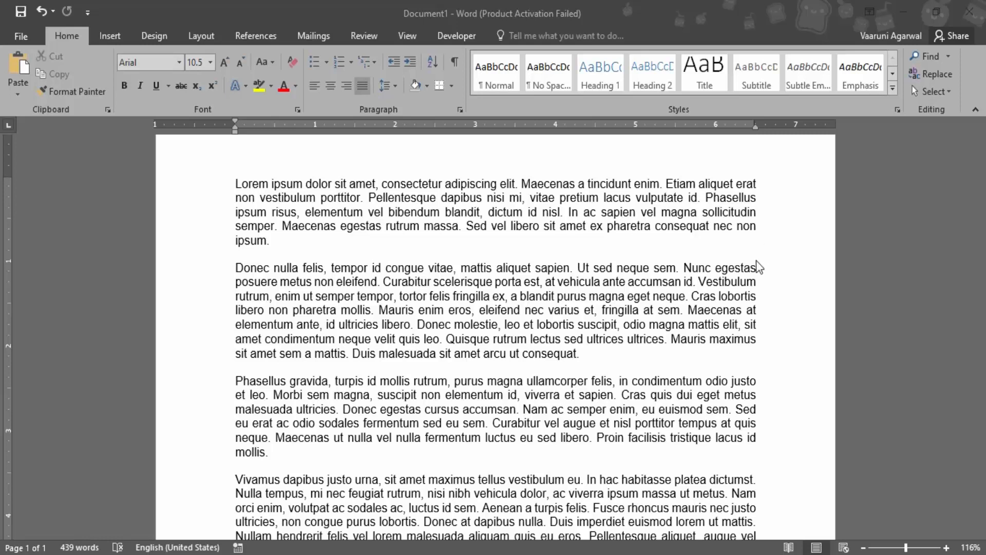
{"action": "mouse_move", "coordinate": [435, 263]}
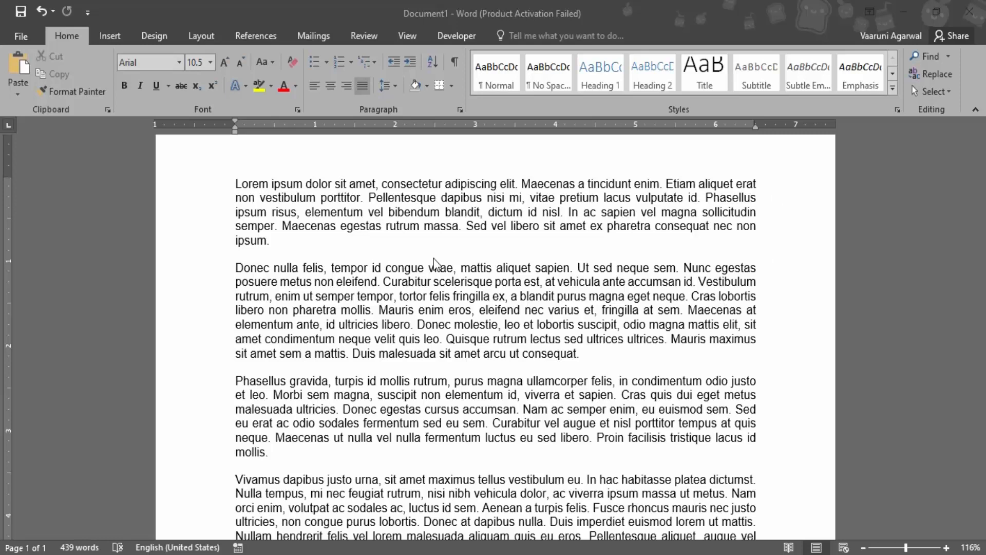
{"action": "mouse_move", "coordinate": [366, 37]}
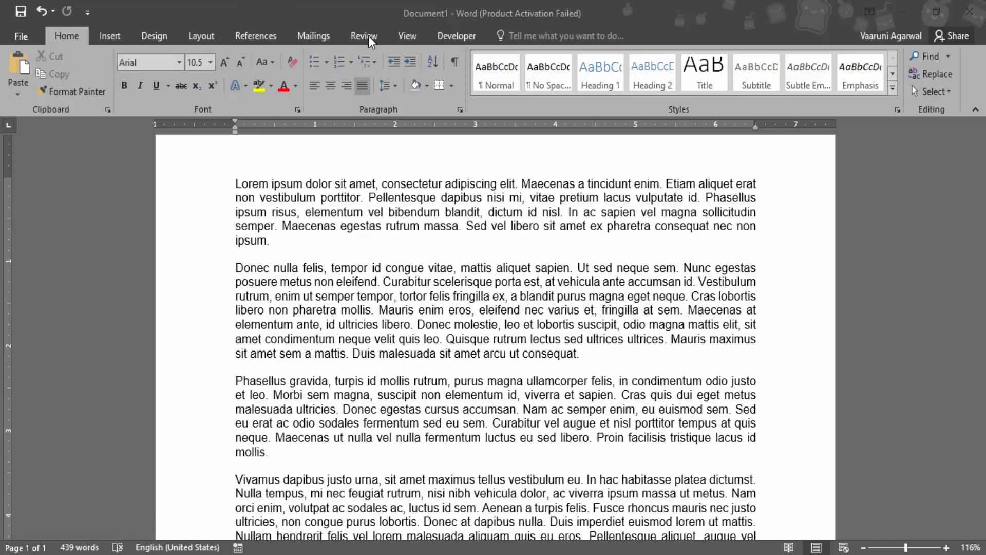
Confirm English (United States) as the proofing language with 'Do not check spelling' left unchecked.
{"action": "left_click", "coordinate": [364, 35]}
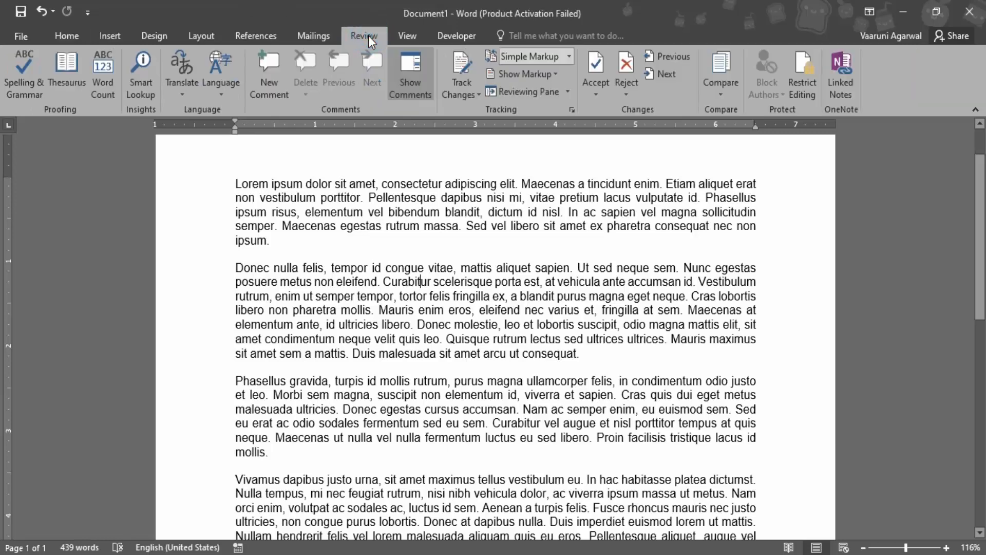
{"action": "mouse_move", "coordinate": [217, 119]}
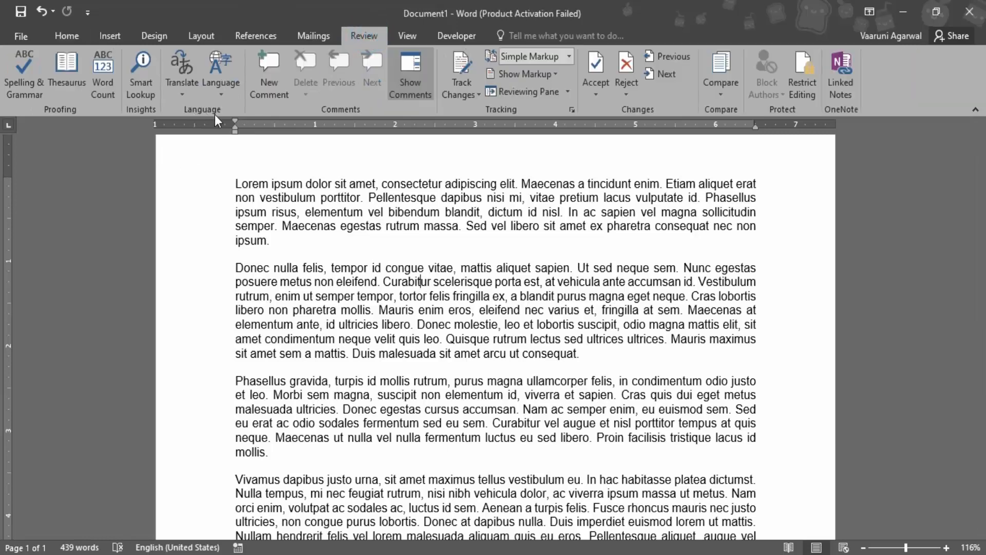
{"action": "mouse_move", "coordinate": [221, 72]}
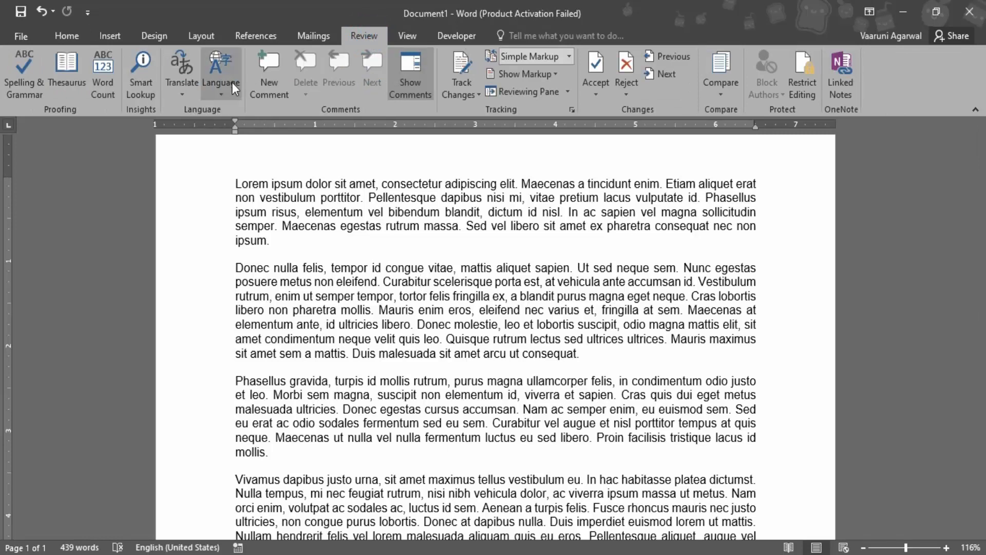
{"action": "left_click", "coordinate": [222, 72]}
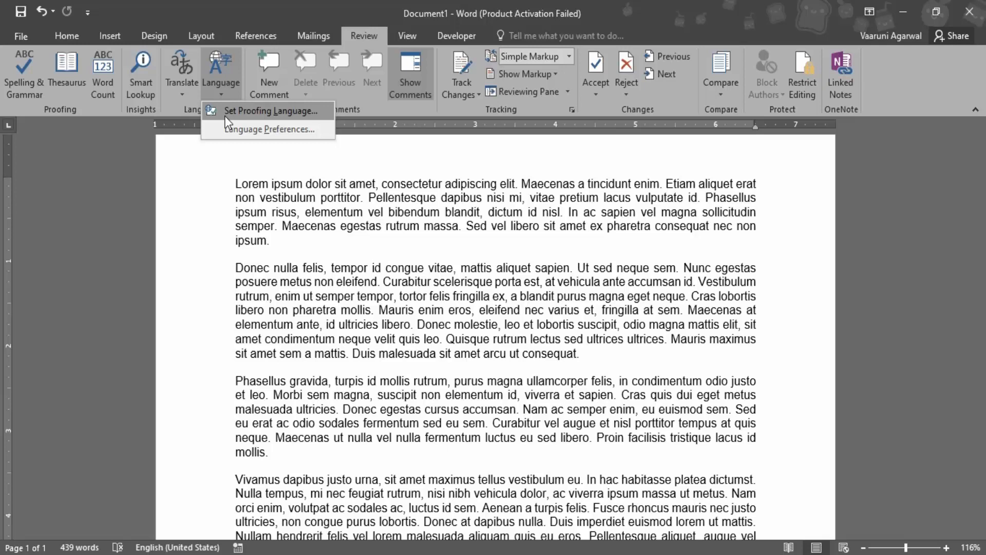
{"action": "left_click", "coordinate": [268, 111]}
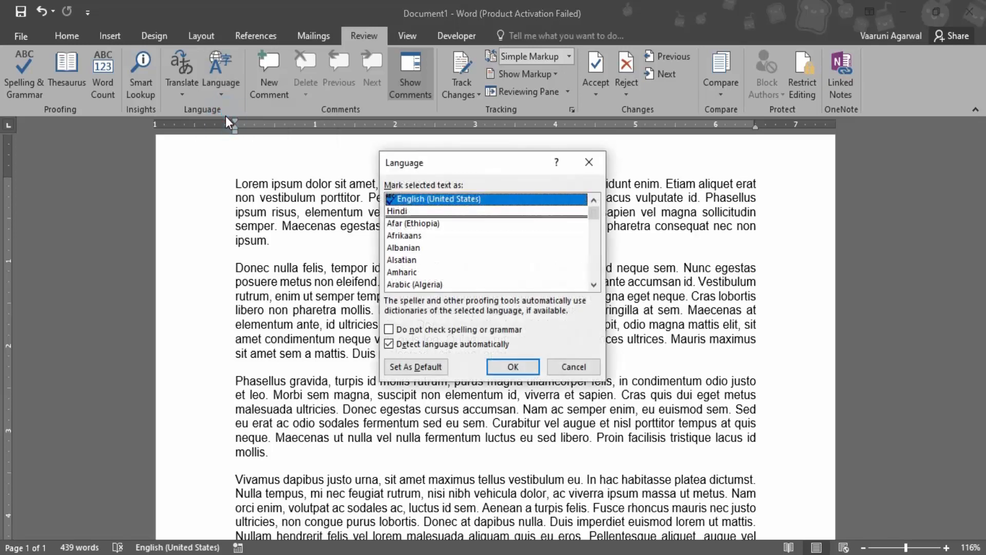
{"action": "mouse_move", "coordinate": [512, 396]}
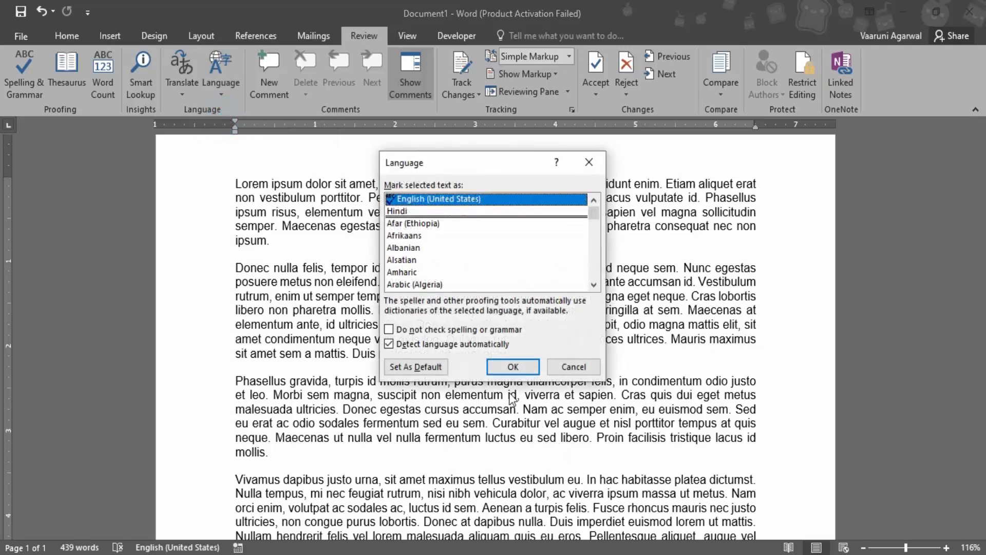
{"action": "mouse_move", "coordinate": [462, 251]}
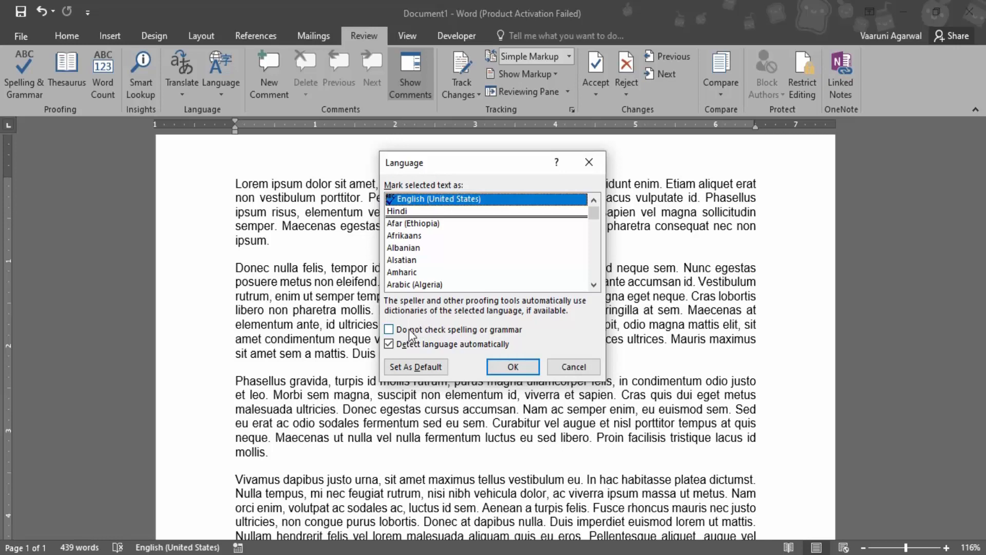
{"action": "mouse_move", "coordinate": [413, 339]}
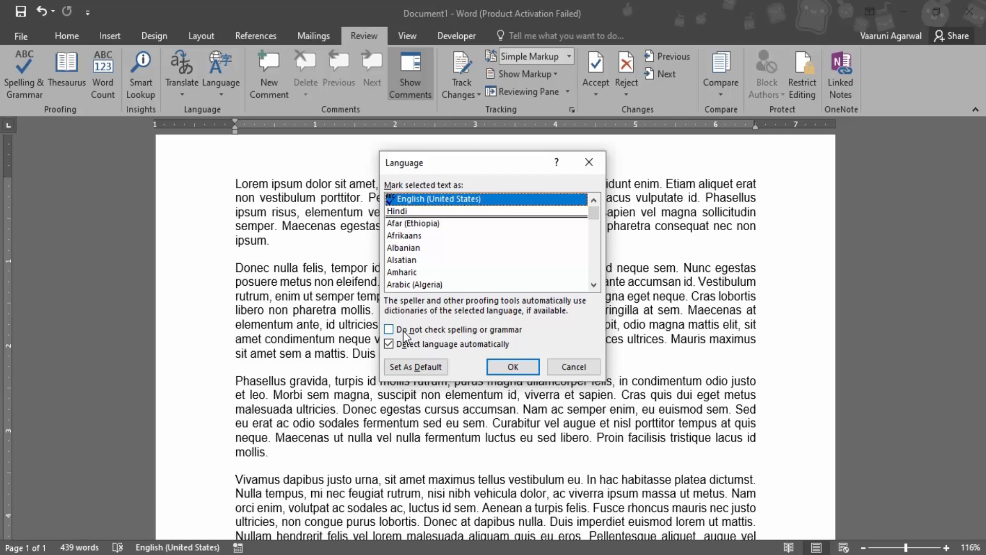
{"action": "mouse_move", "coordinate": [381, 323]}
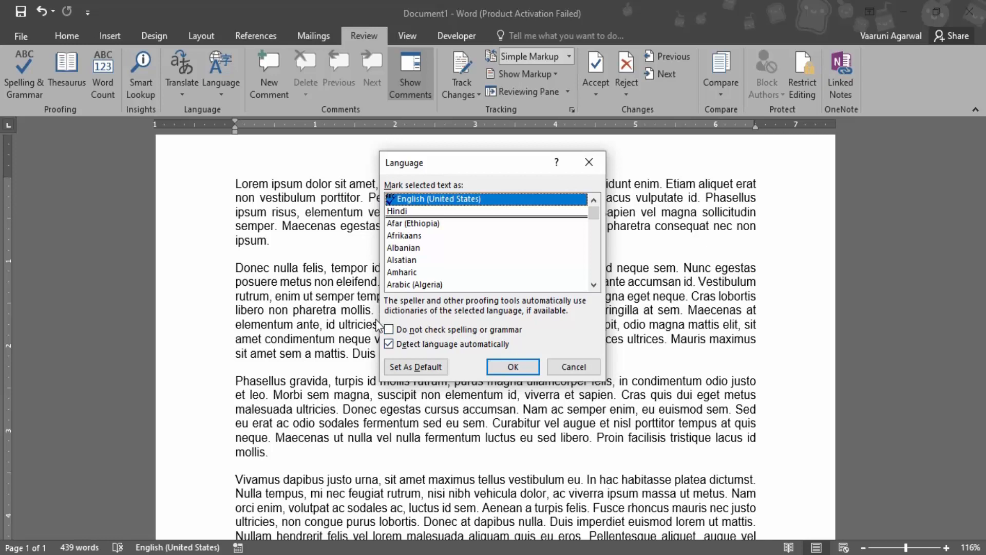
{"action": "left_click", "coordinate": [512, 367]}
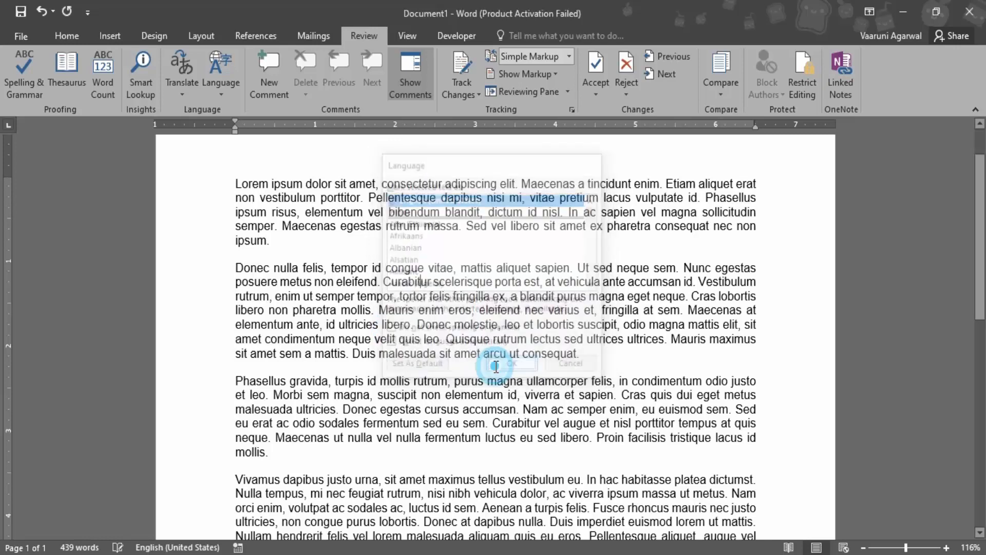
Go to the File backstage to reach the document Info page.
{"action": "left_click", "coordinate": [512, 363]}
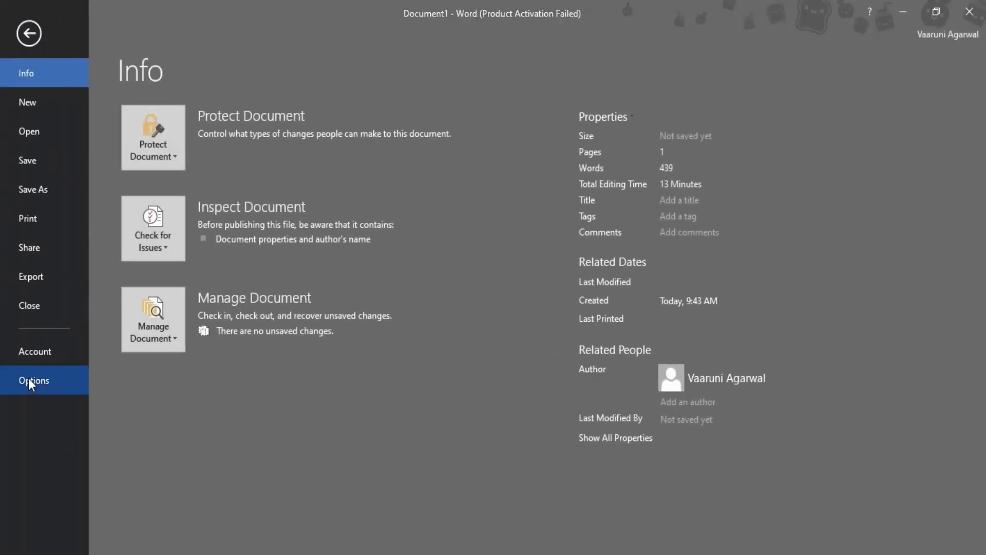
In Word Options > Proofing, uncheck 'Hide spelling errors in this document only' for Document1 and apply.
{"action": "left_click", "coordinate": [34, 380]}
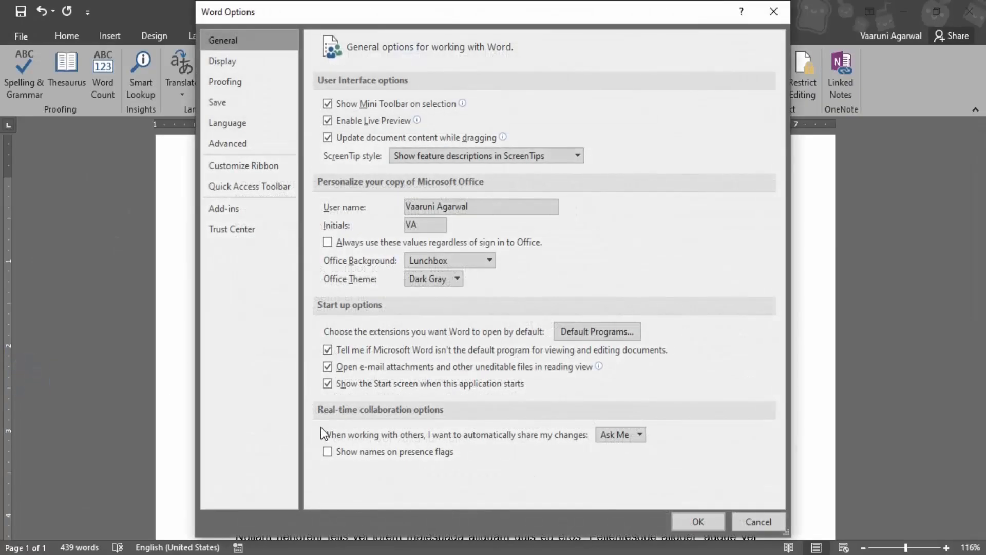
{"action": "left_click", "coordinate": [228, 85]}
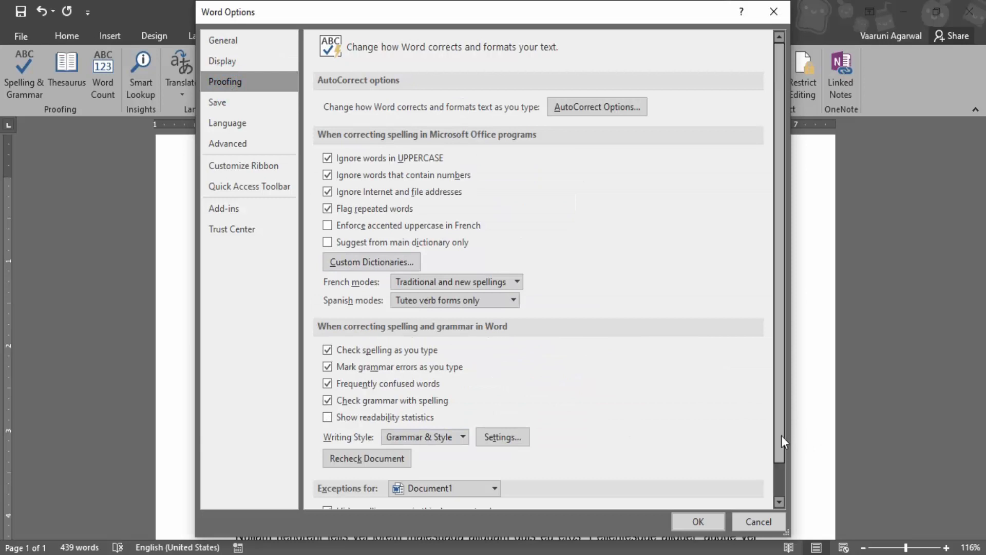
{"action": "scroll", "scroll_direction": "down", "scroll_amount": 3}
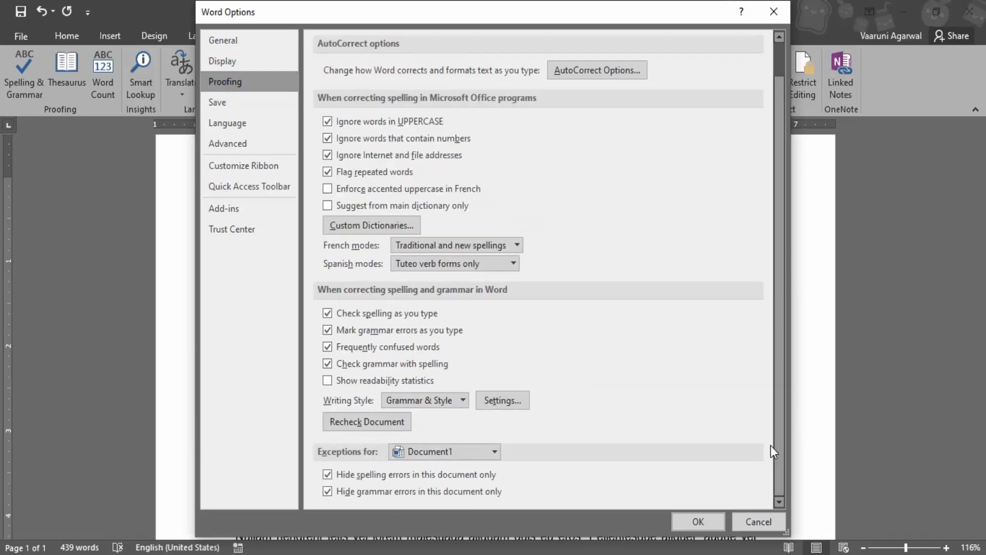
{"action": "mouse_move", "coordinate": [357, 474]}
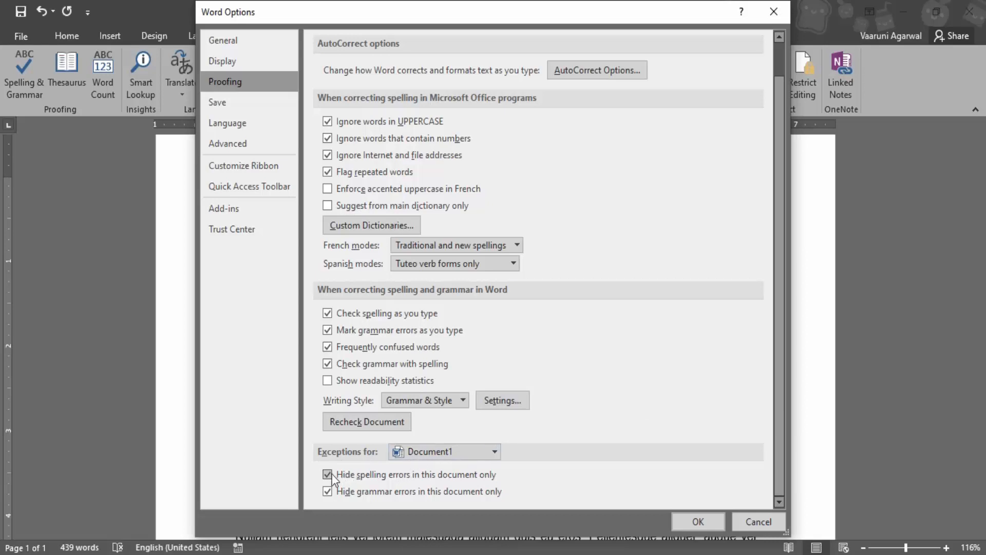
{"action": "left_click", "coordinate": [326, 475]}
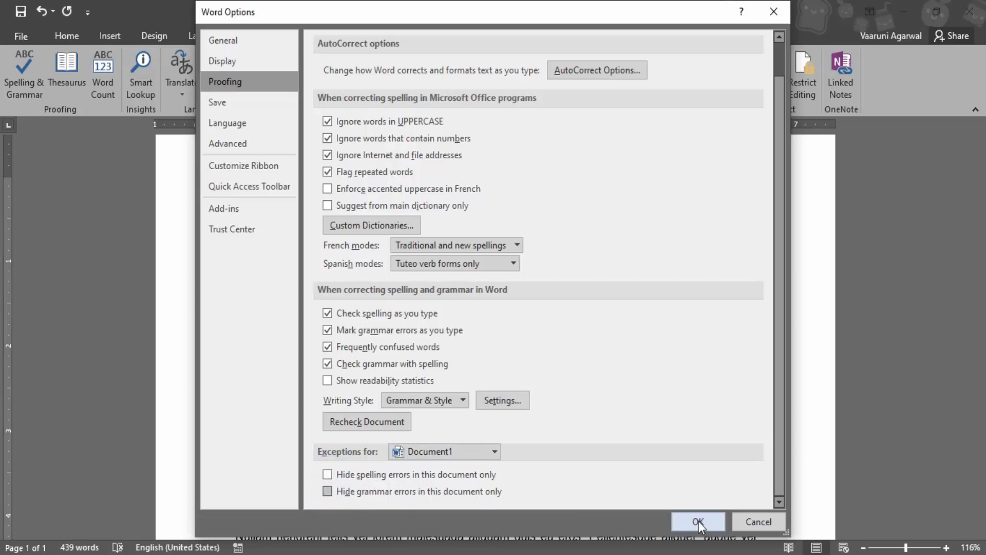
{"action": "left_click", "coordinate": [698, 522]}
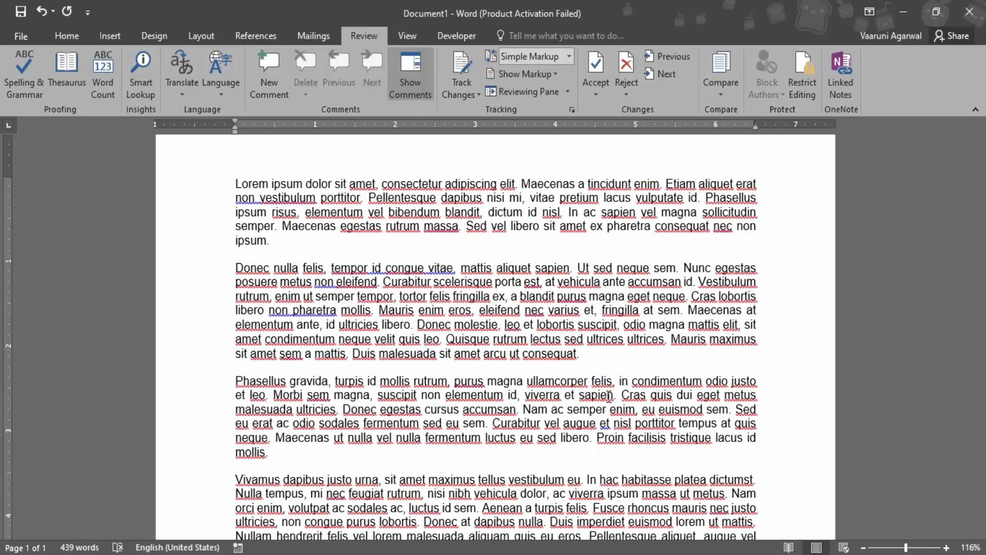
{"action": "mouse_move", "coordinate": [516, 355]}
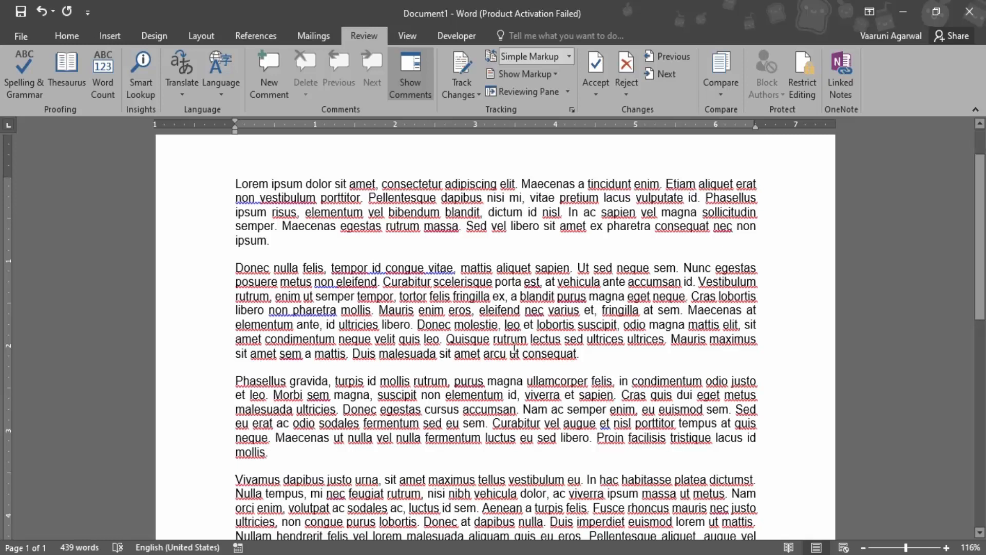